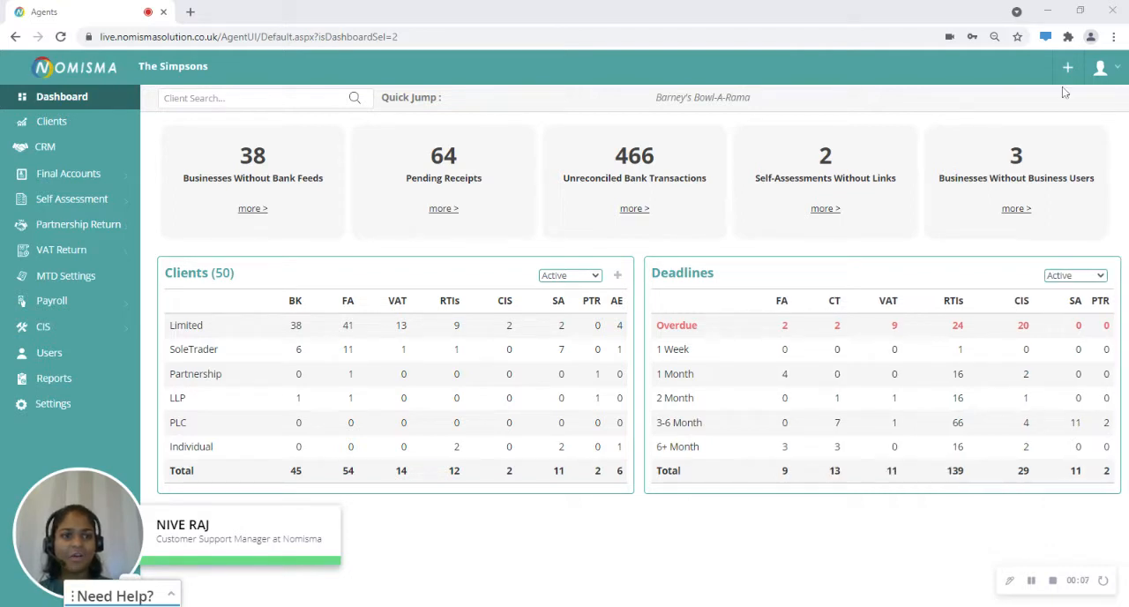
Start adding a new user from the + menu at the top right
left_click(1067, 67)
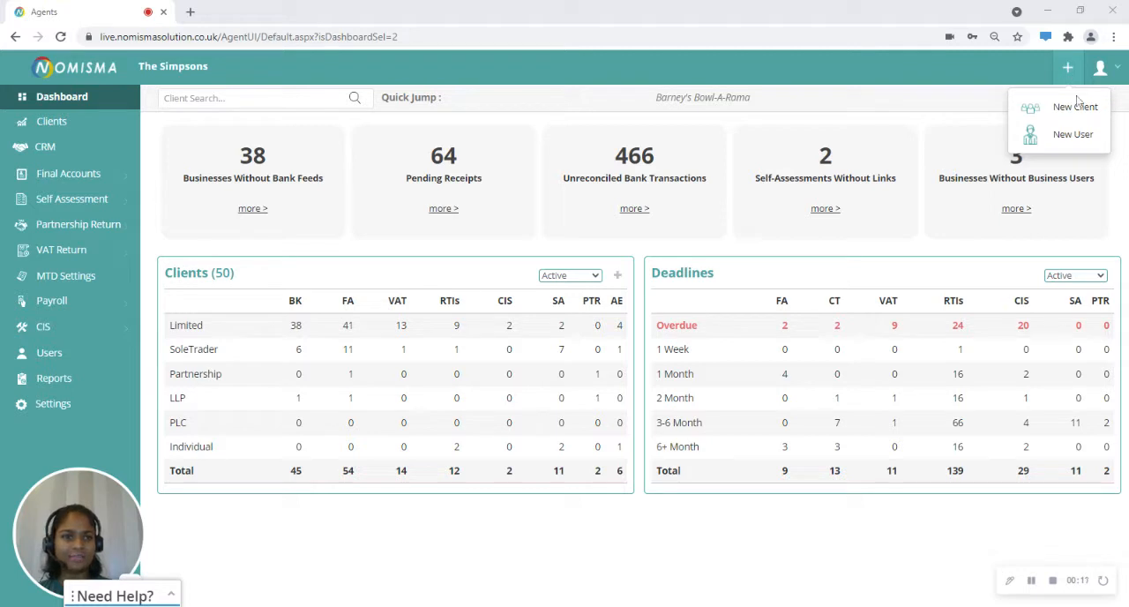
mouse_move(1072, 134)
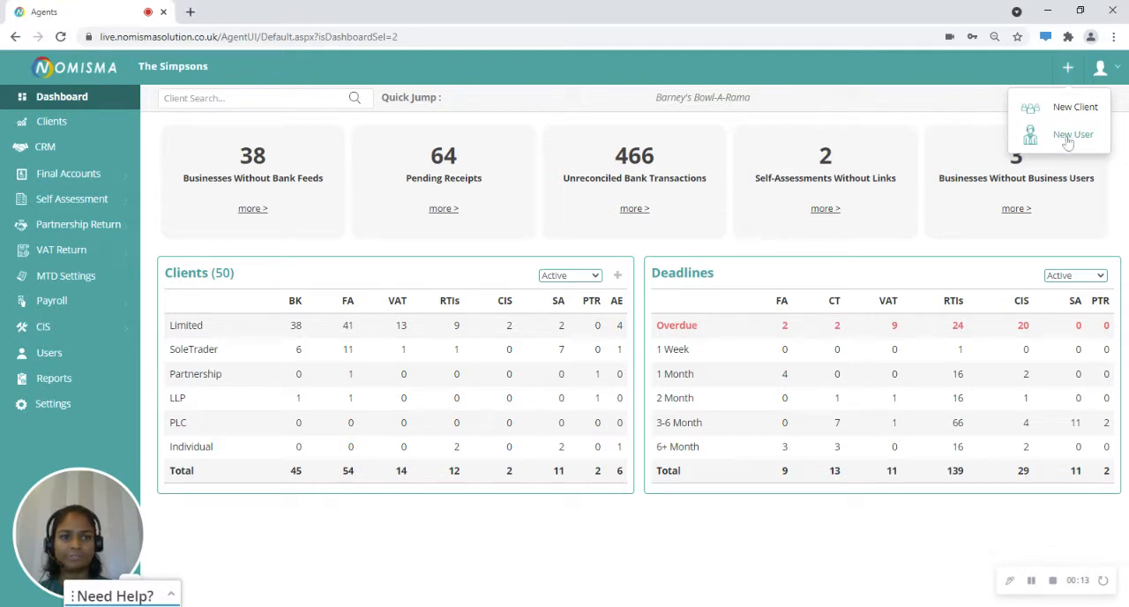
left_click(1072, 134)
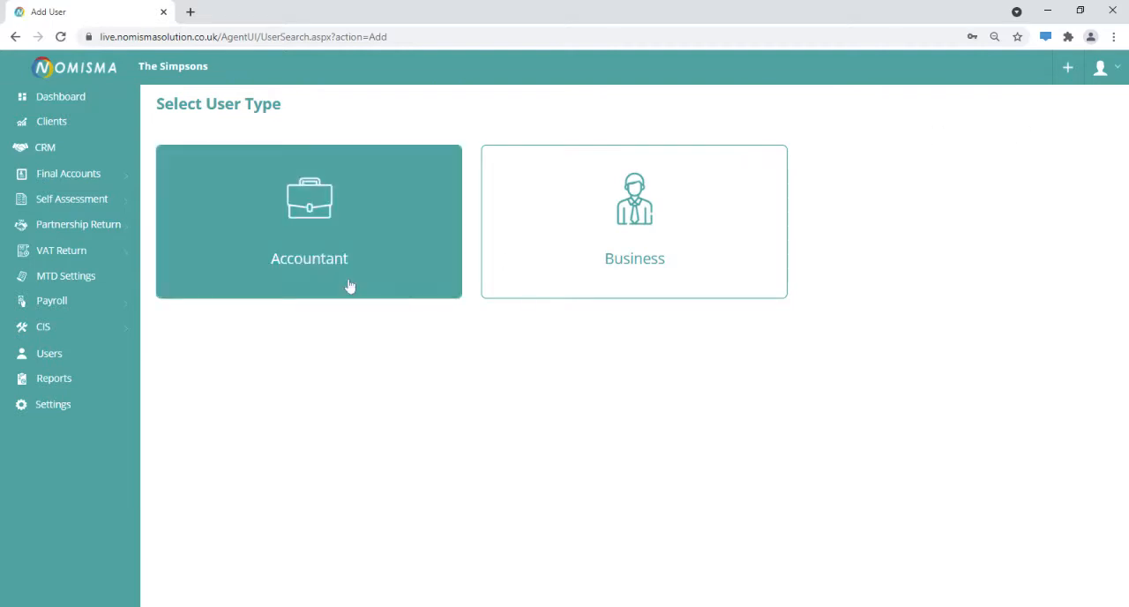
left_click(309, 221)
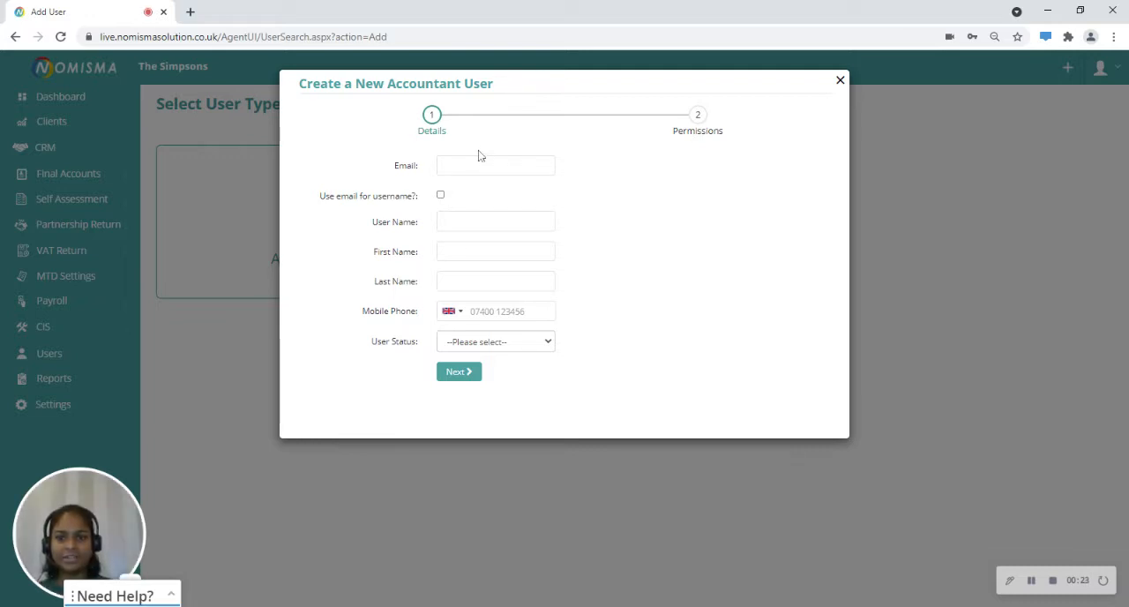
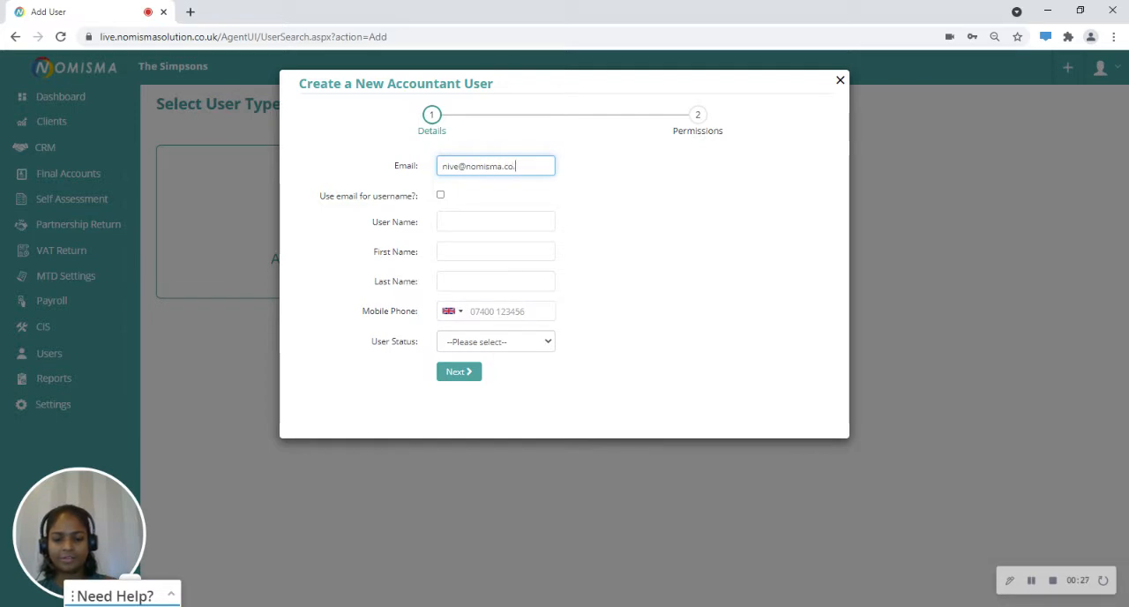
left_click(494, 222)
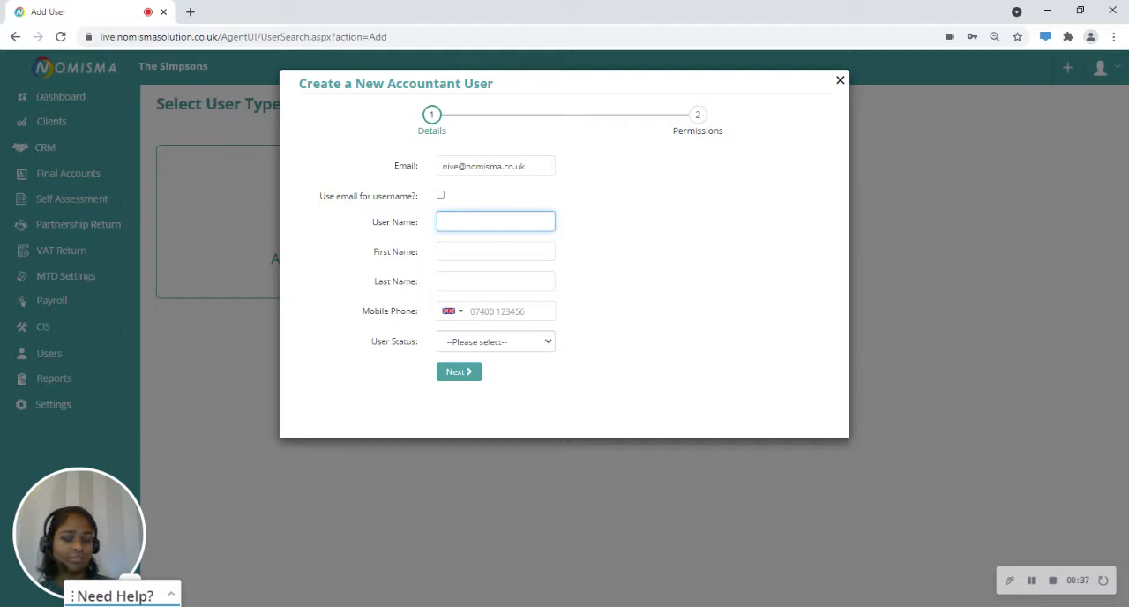
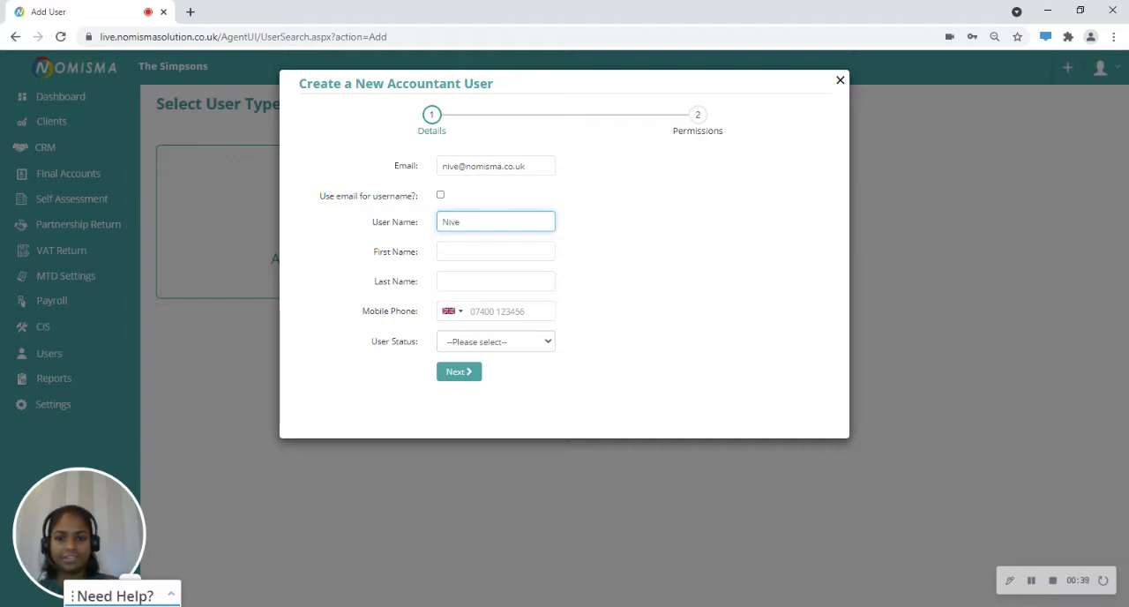
type("RR")
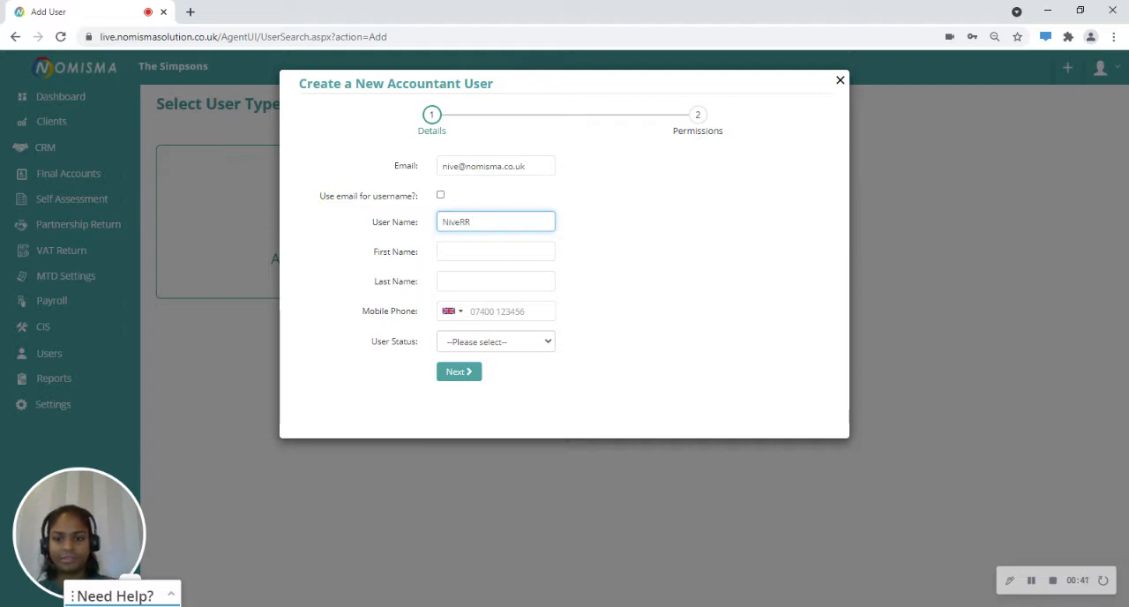
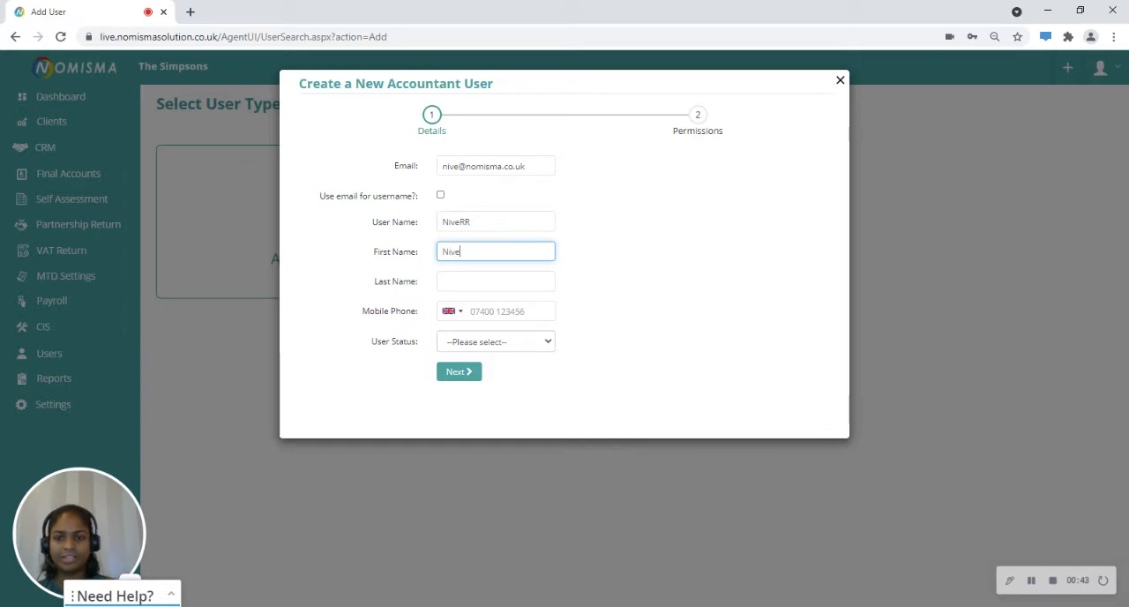
left_click(494, 280)
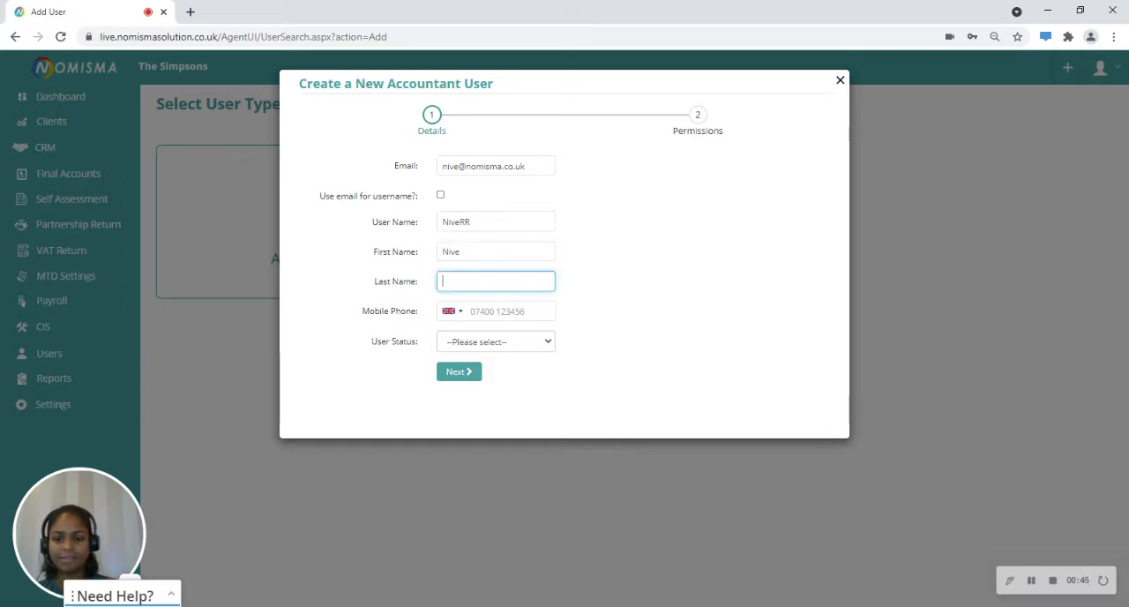
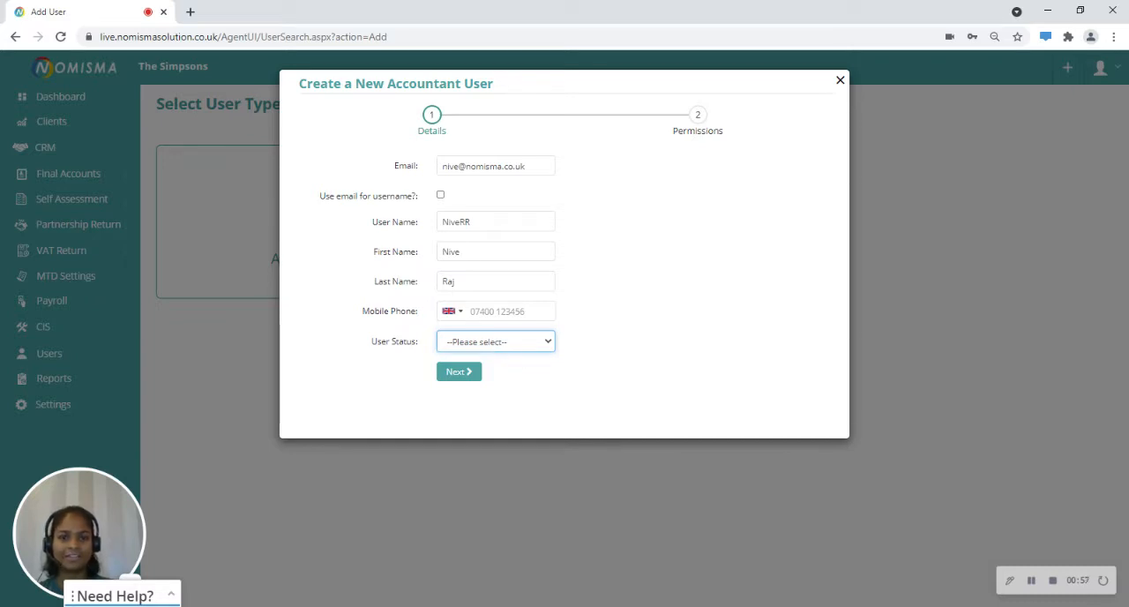
Tick the Account Manager and Bookkeeping roles and save the new accountant user
left_click(459, 371)
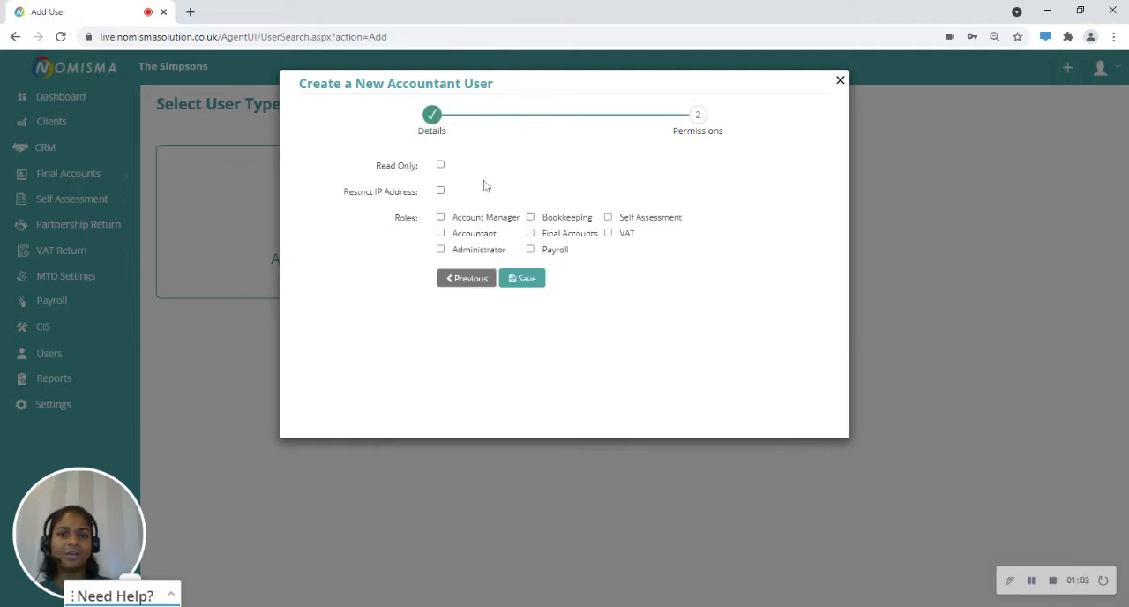
mouse_move(385, 134)
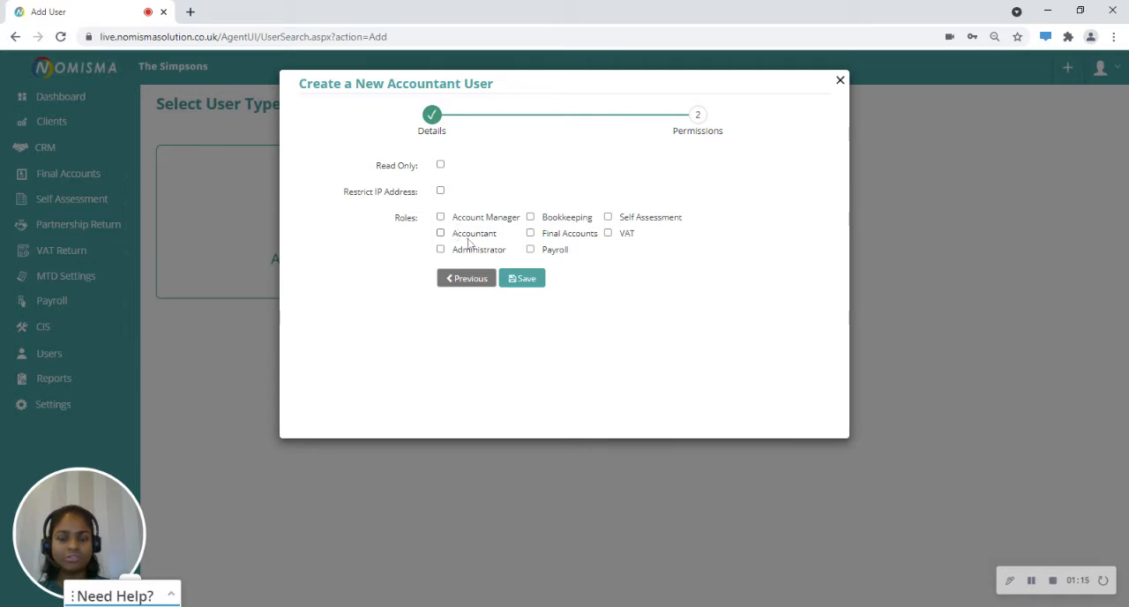
mouse_move(598, 279)
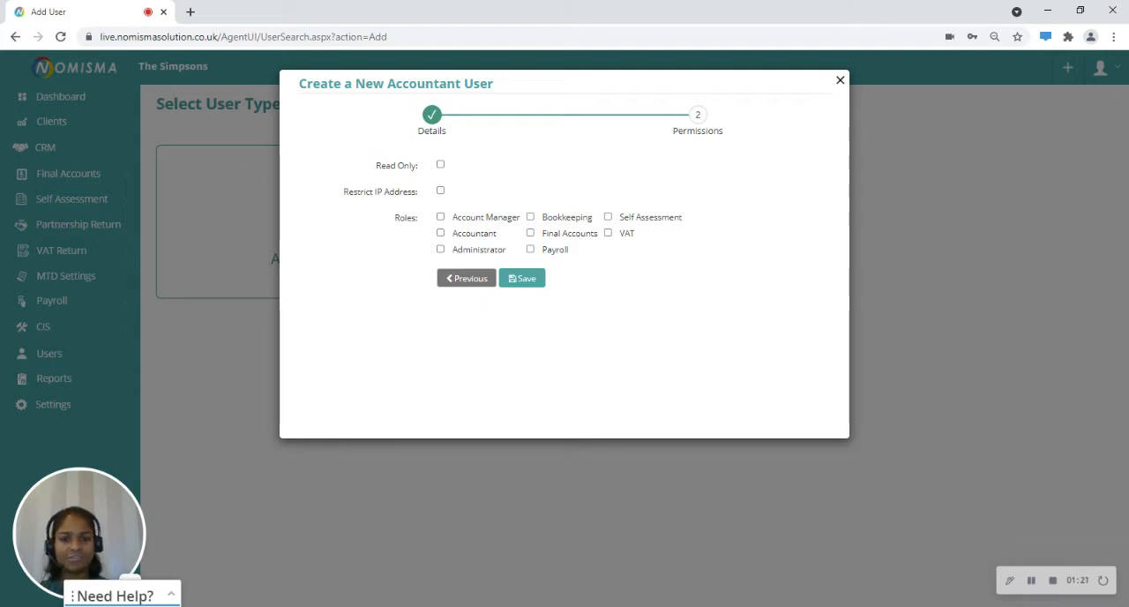
mouse_move(589, 232)
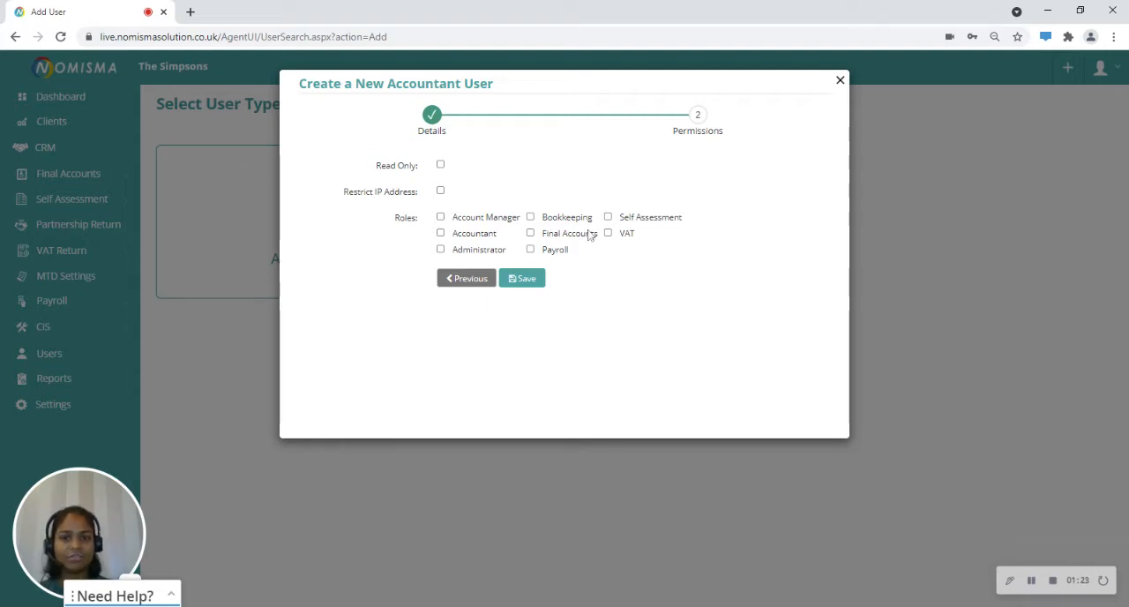
mouse_move(613, 249)
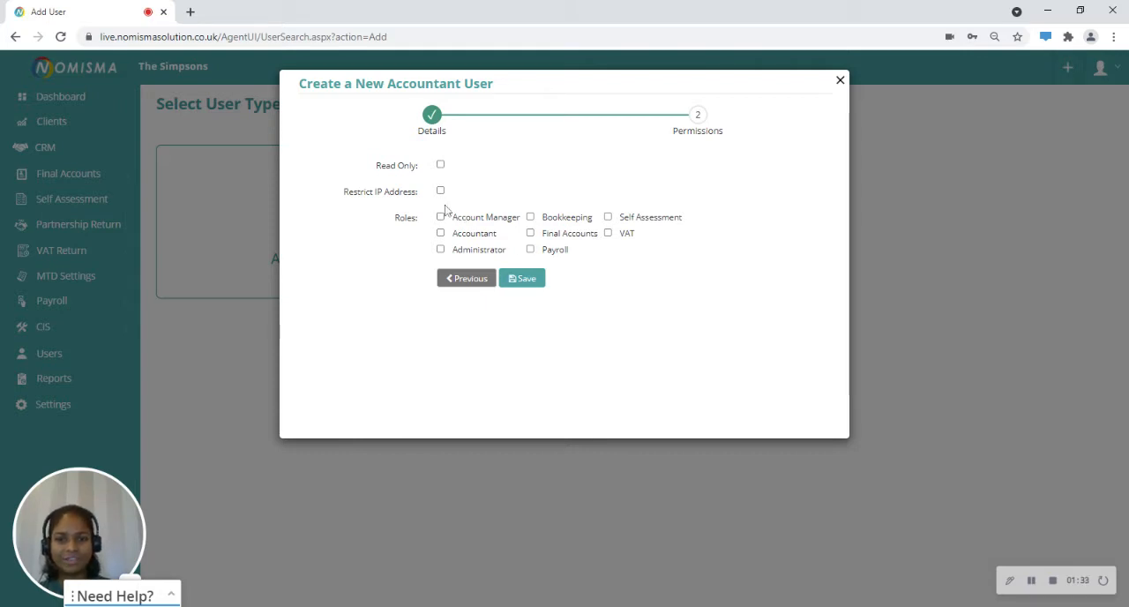
left_click(441, 217)
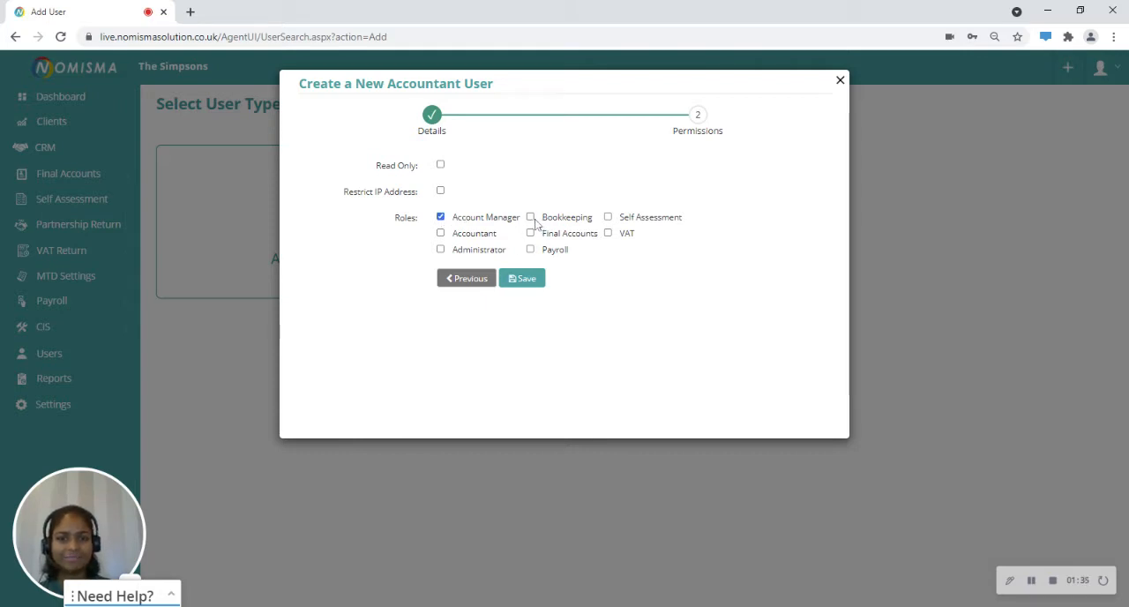
left_click(529, 217)
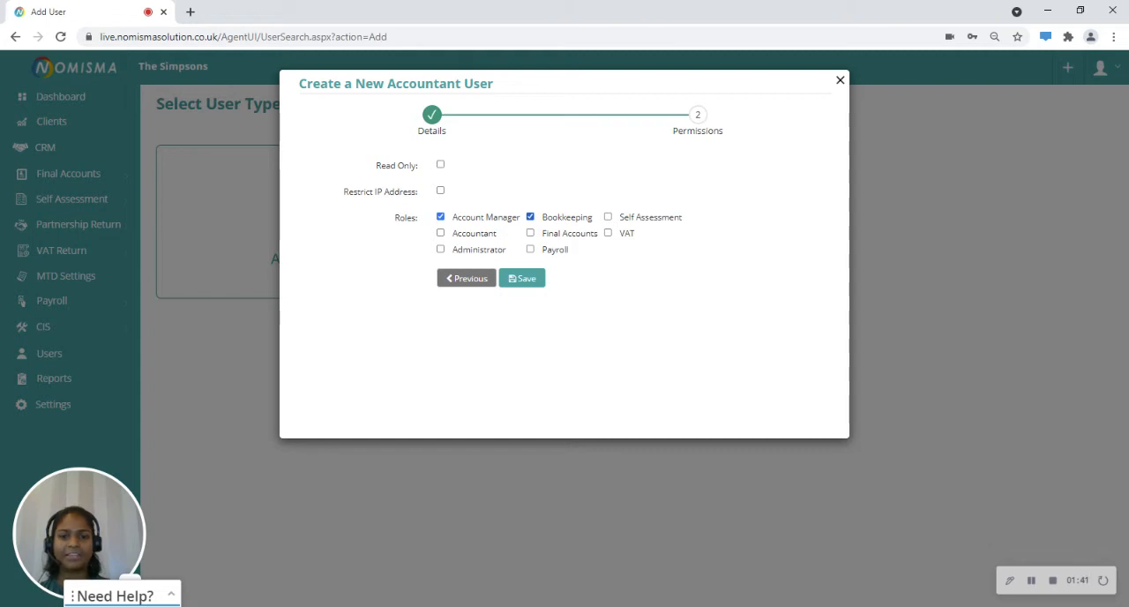
left_click(522, 279)
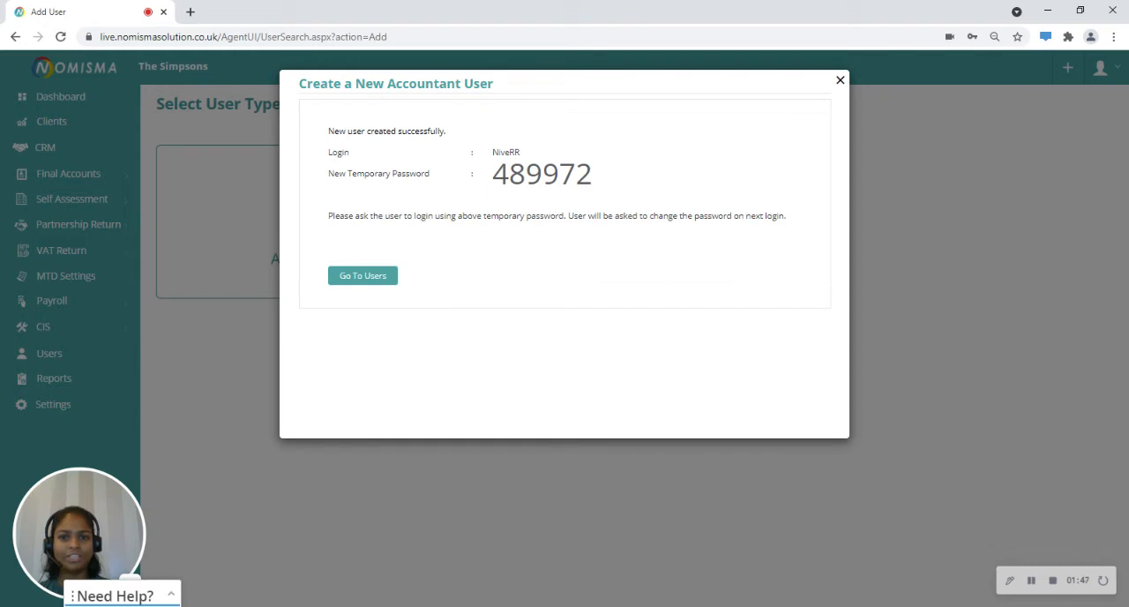
mouse_move(543, 265)
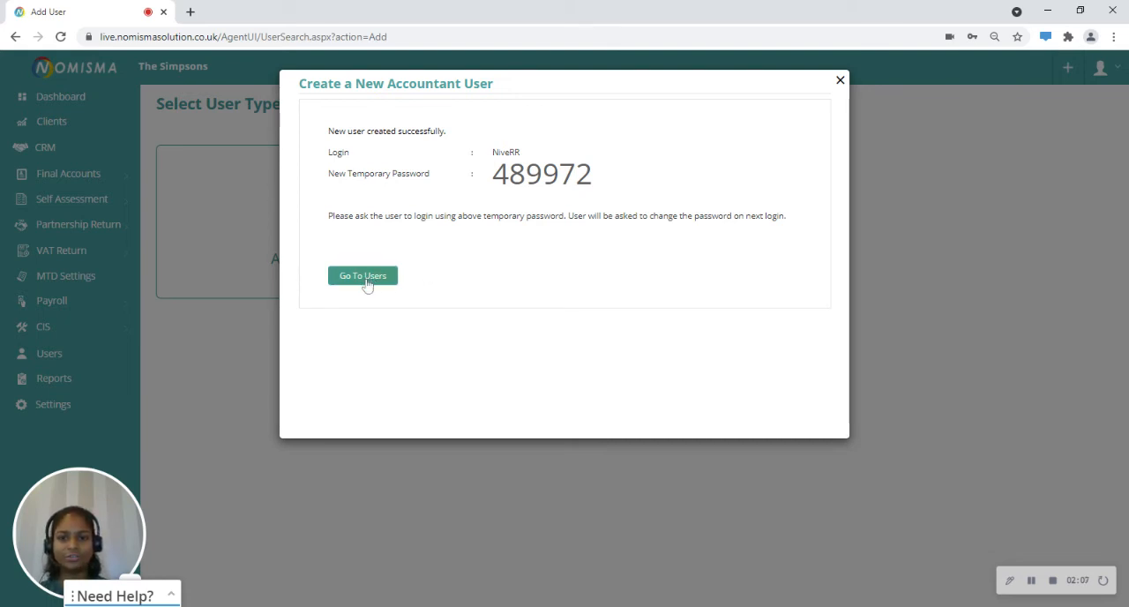
Leave the confirmation and show the Users list from the sidebar
left_click(362, 276)
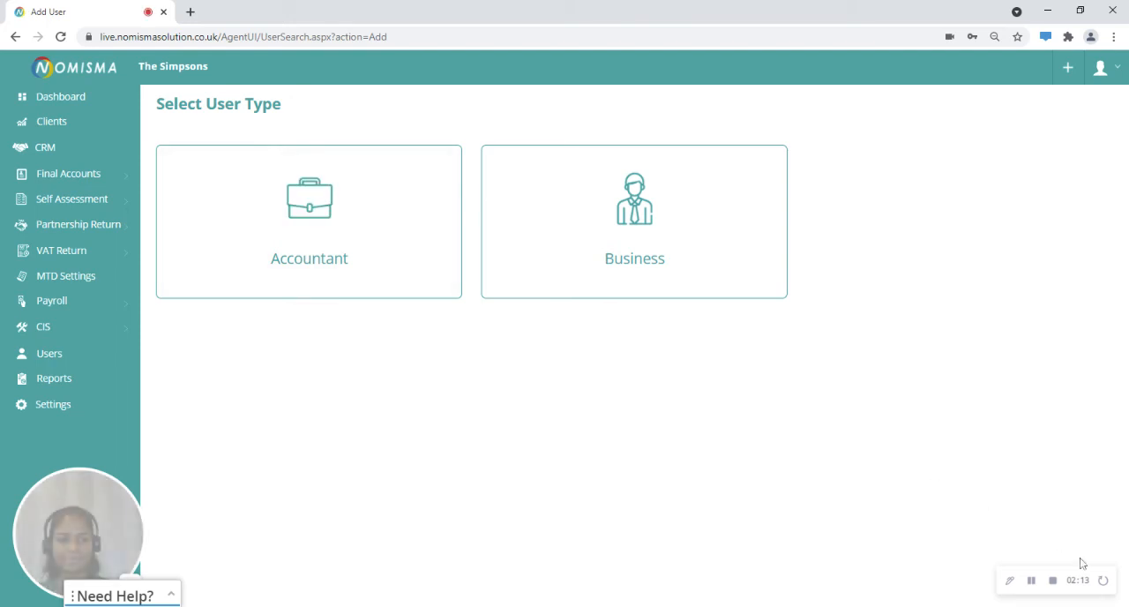
left_click(50, 352)
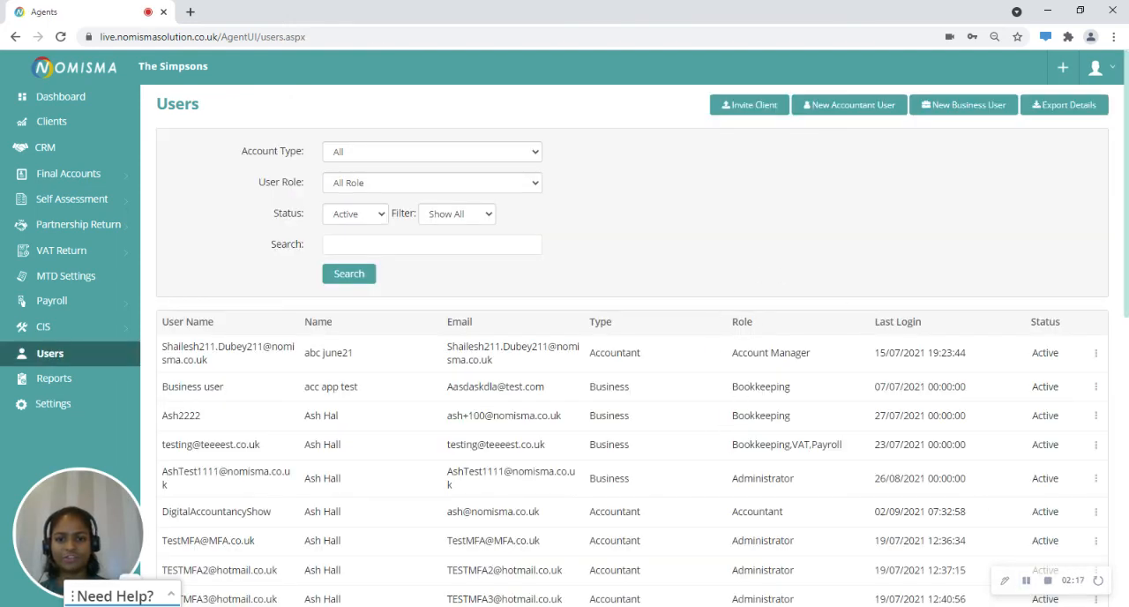
mouse_move(728, 426)
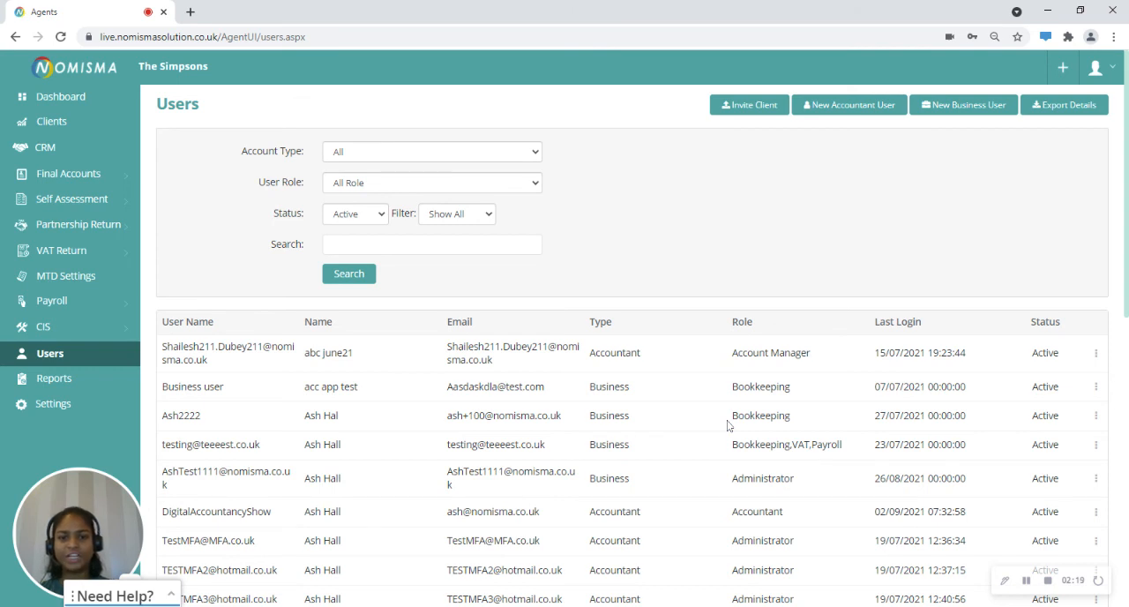